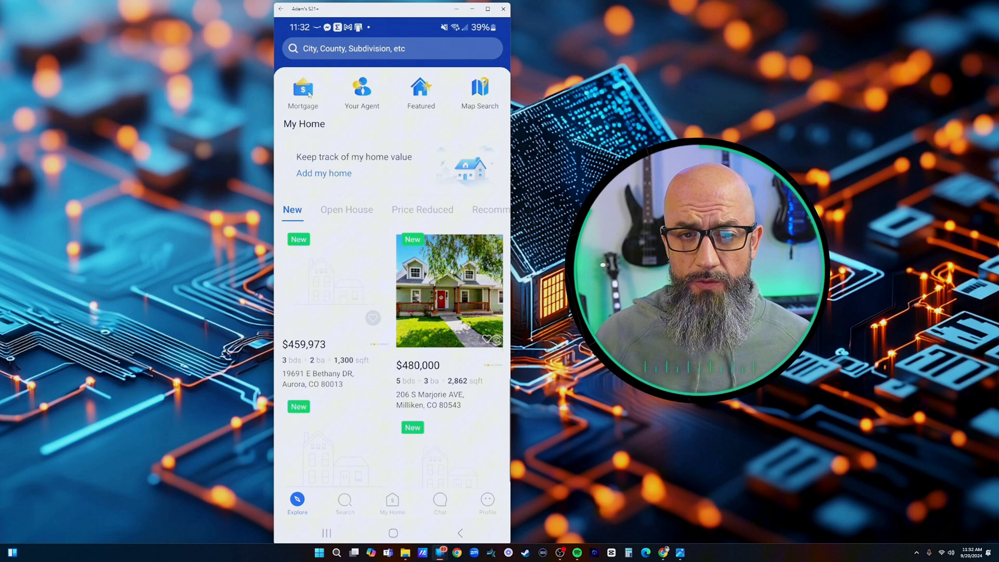
Step: Review the mortgage payment calculator with its extra cost options and amortization schedule, then return home
click(303, 91)
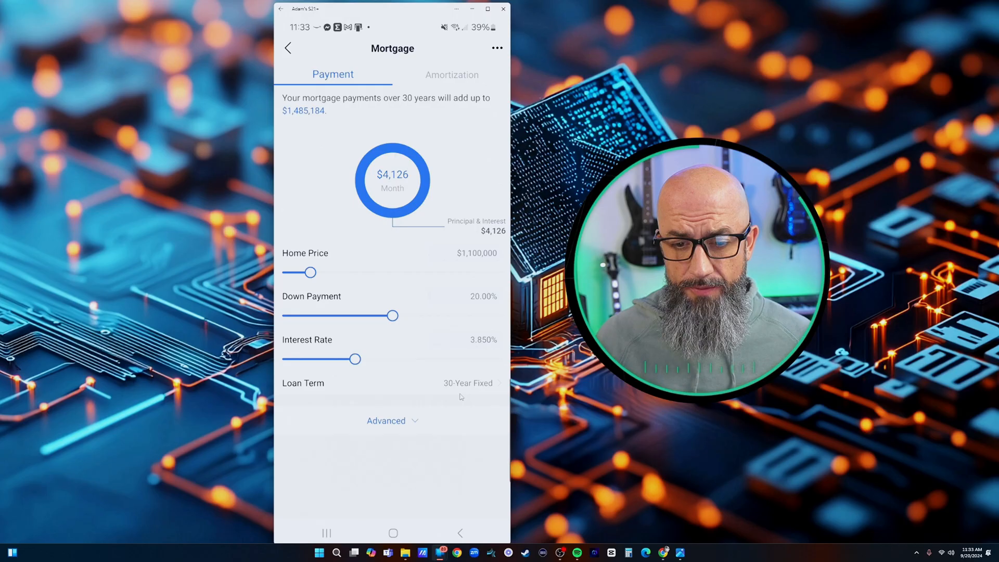
click(386, 421)
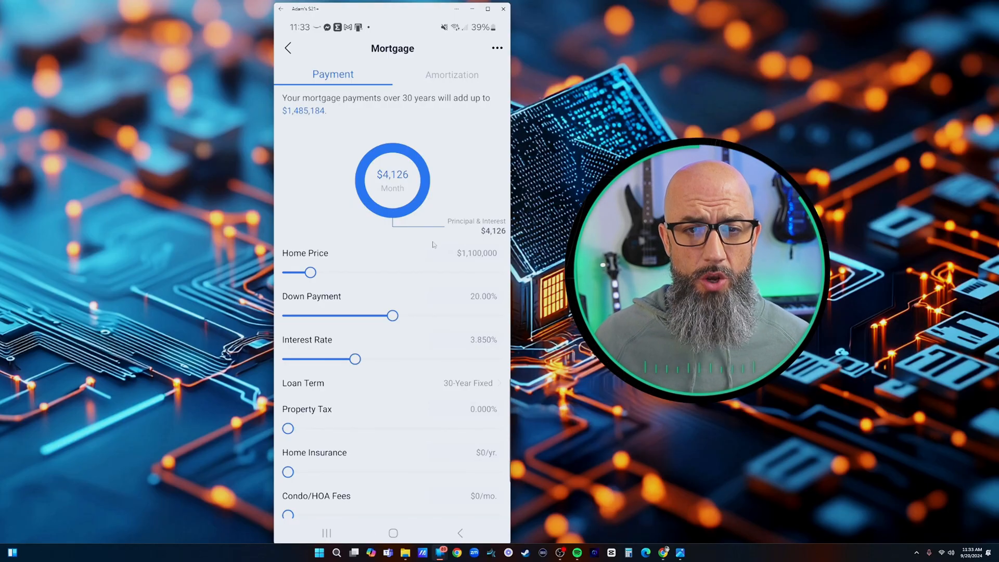
click(451, 75)
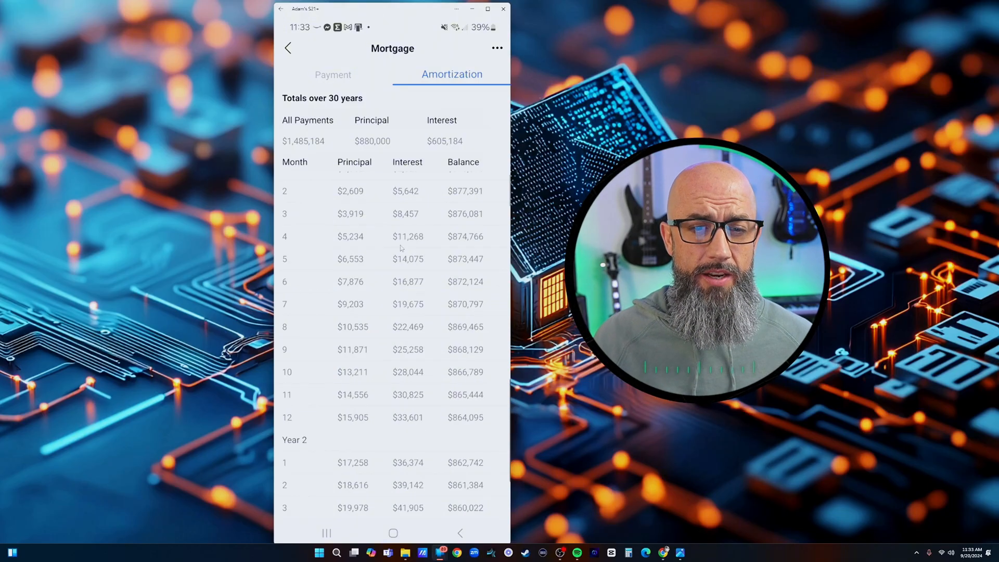
scroll(down, 3)
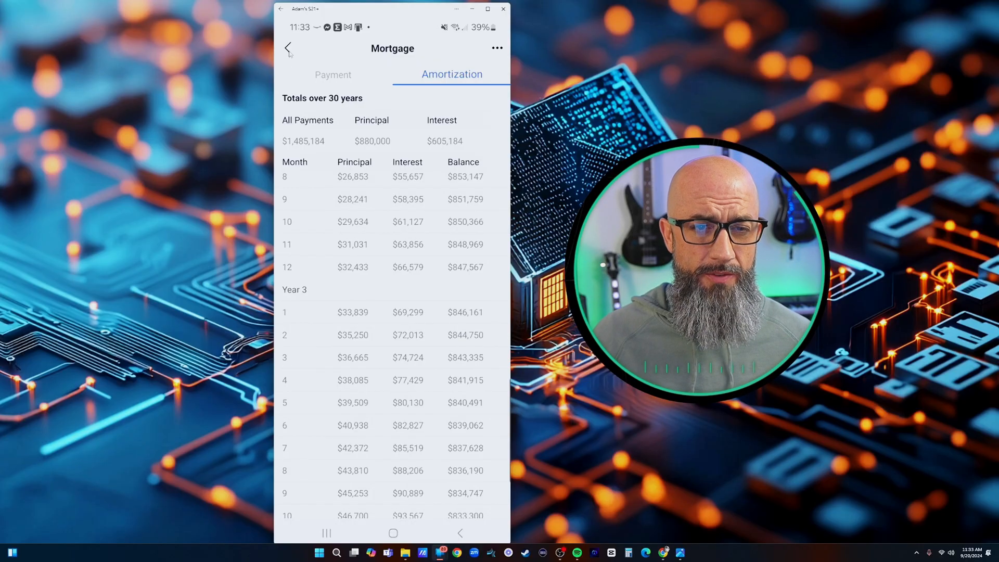
click(287, 48)
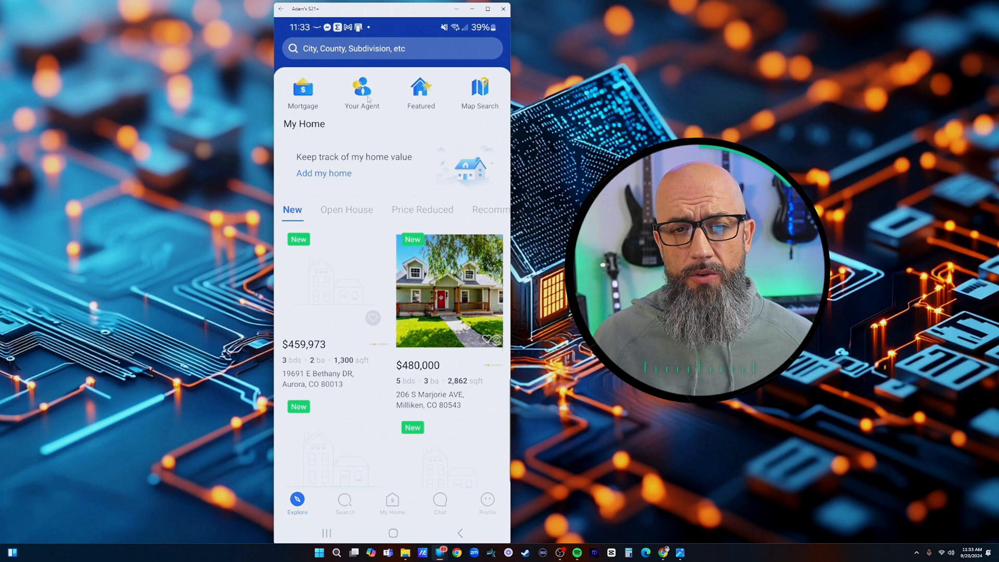
Step: View the agent's profile page from top to bottom
click(361, 91)
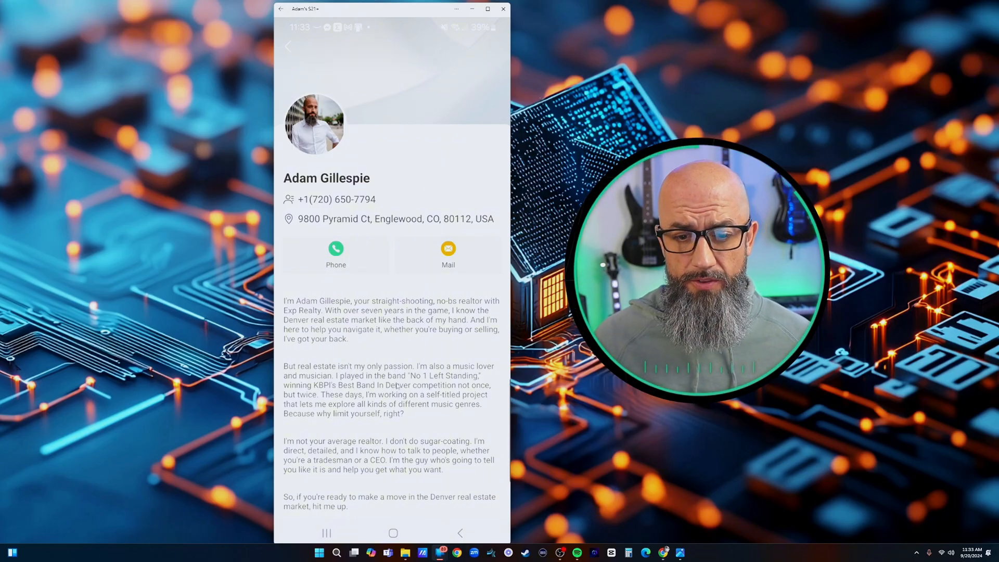
scroll(up, 3)
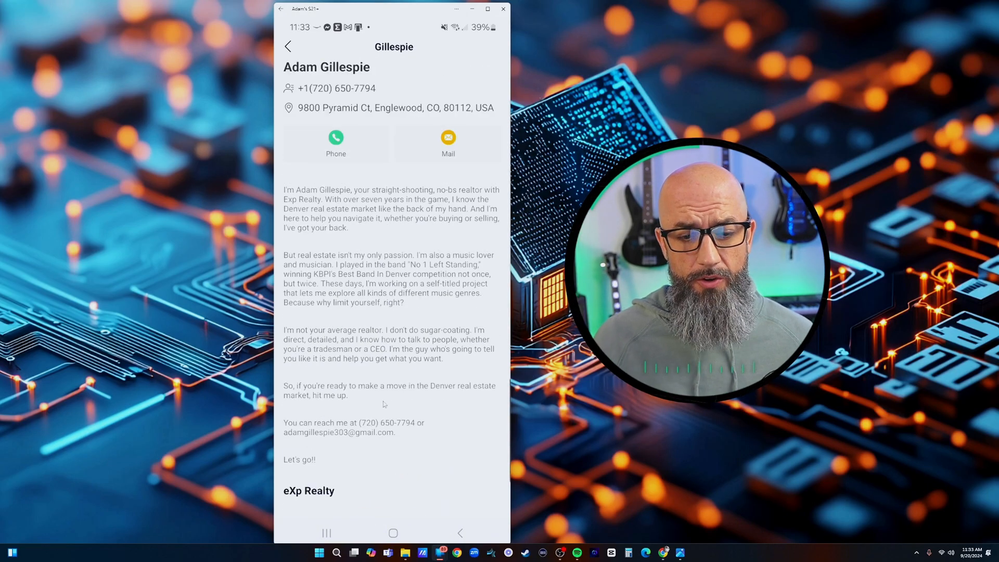
scroll(down, 3)
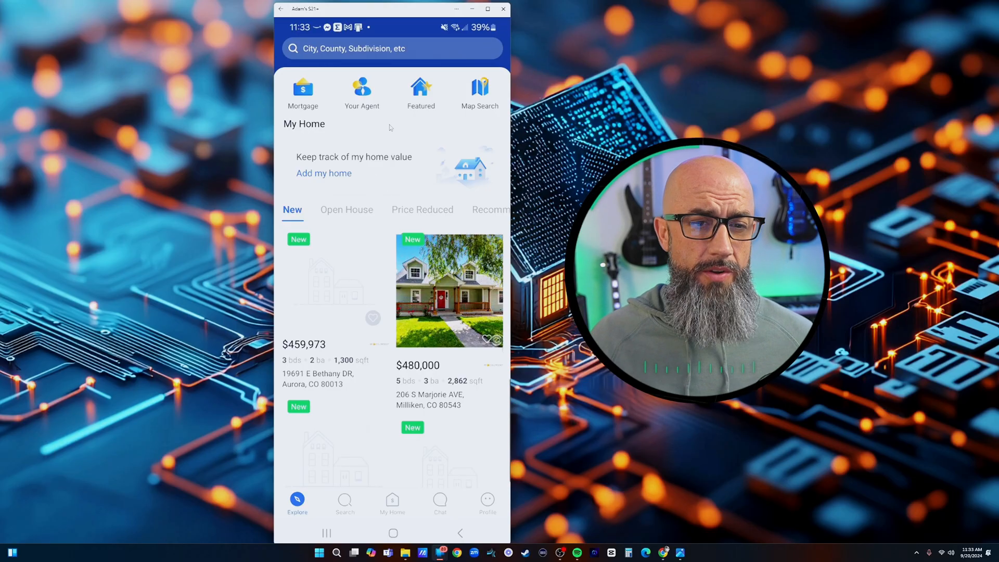
Step: Browse through the full list of available property listings
click(344, 504)
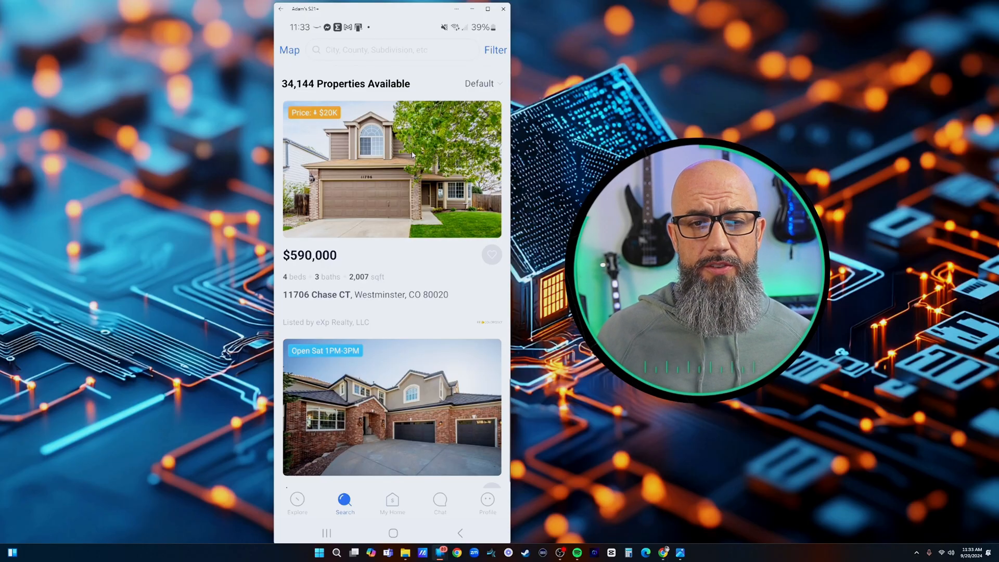
scroll(down, 3)
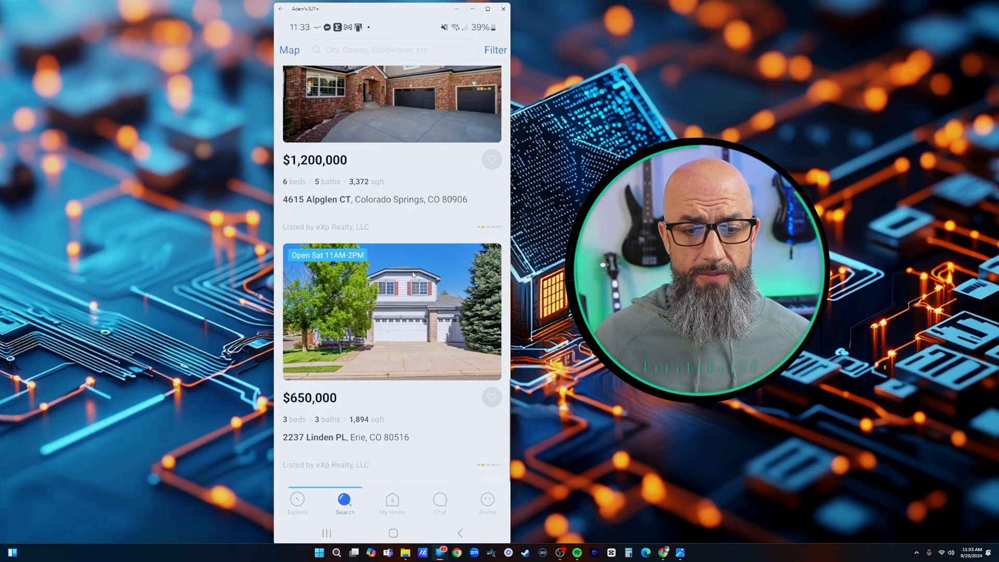
scroll(down, 3)
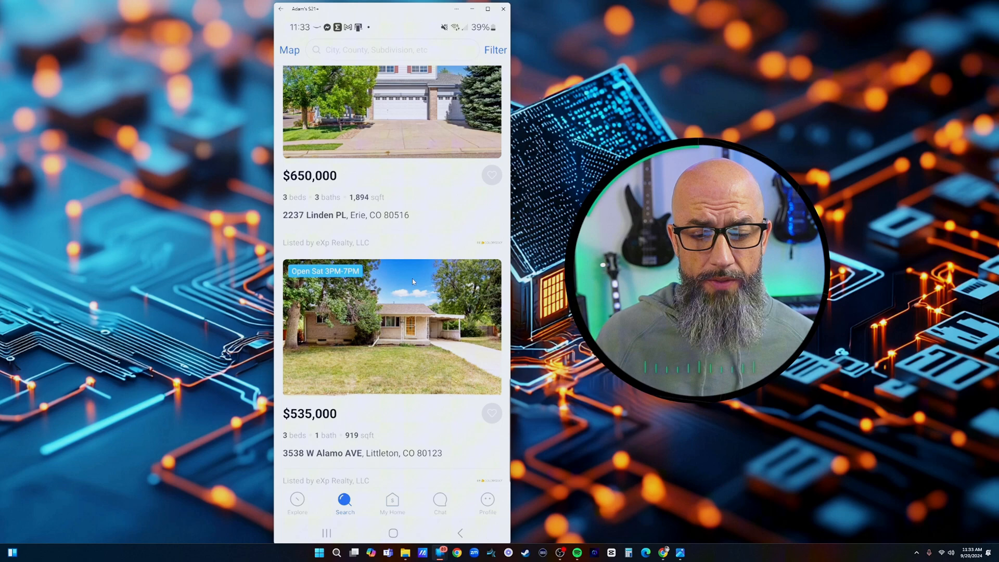
scroll(up, 3)
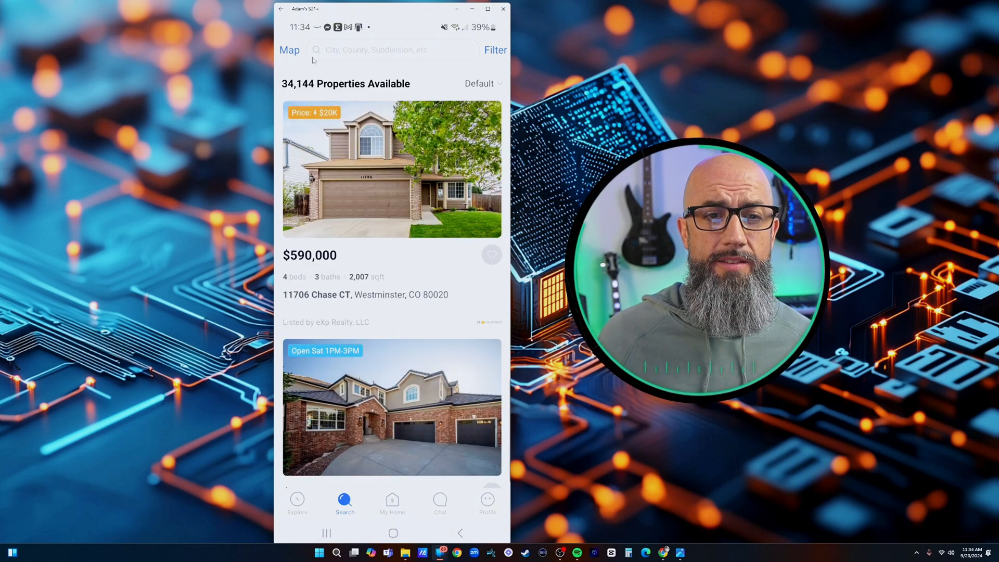
mouse_move(280, 9)
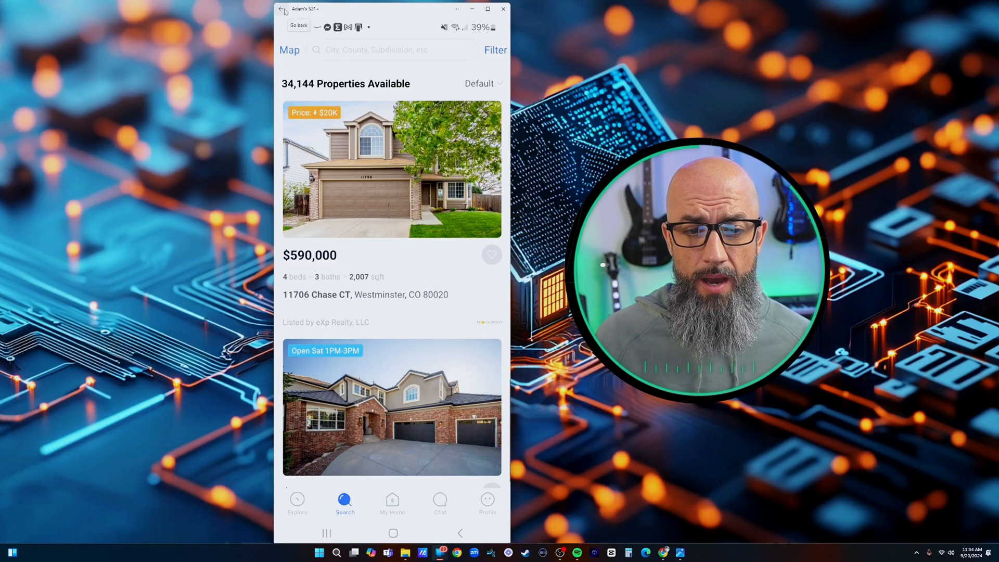
Step: Check the listing filters without applying any, view the listings on the map, then return home
click(496, 50)
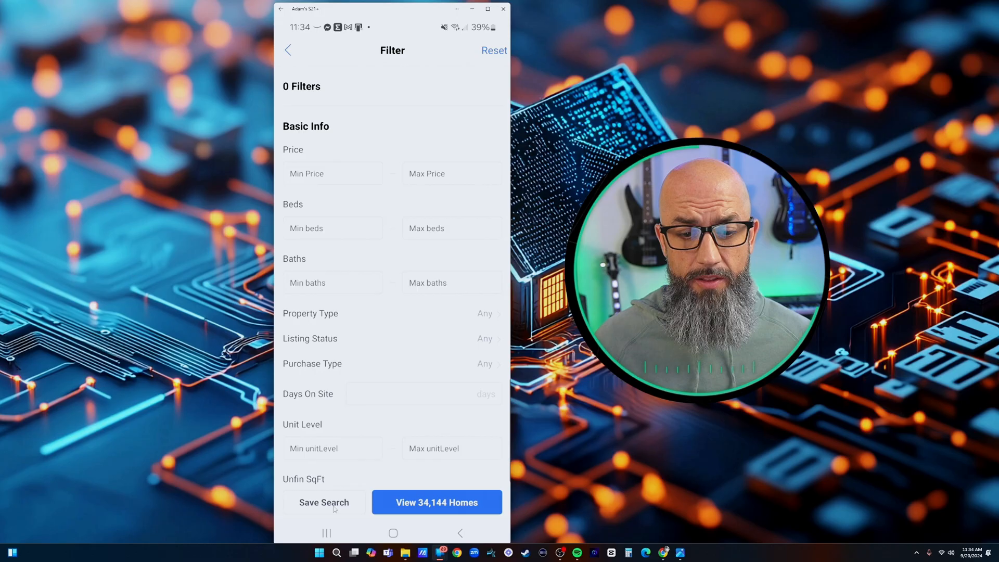
click(436, 502)
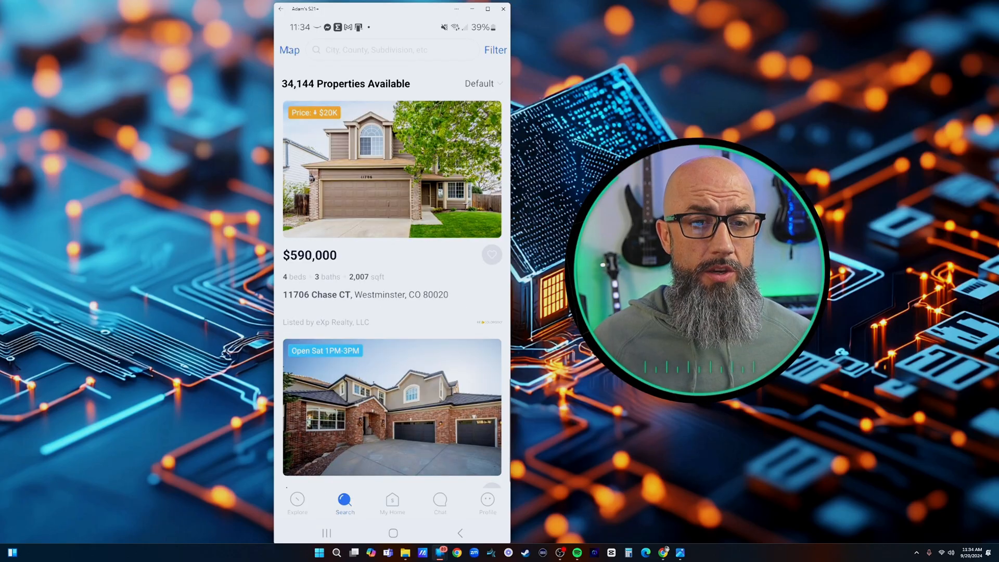
click(289, 50)
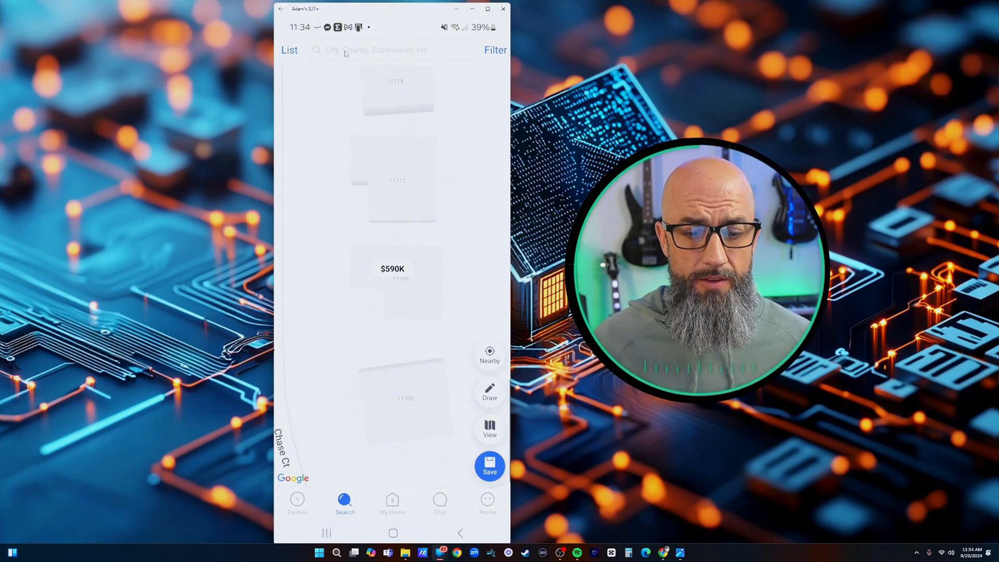
click(296, 504)
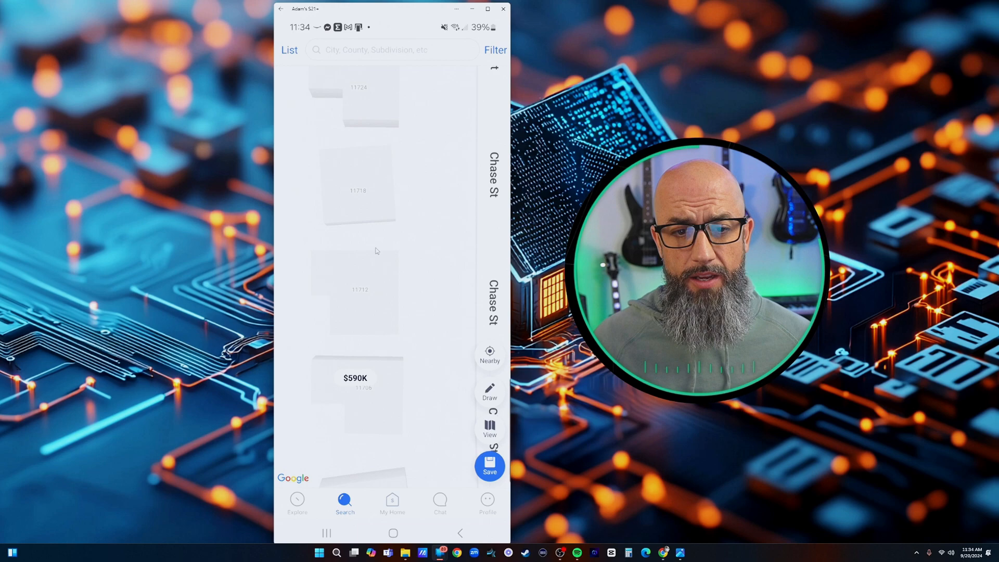
scroll(down, 3)
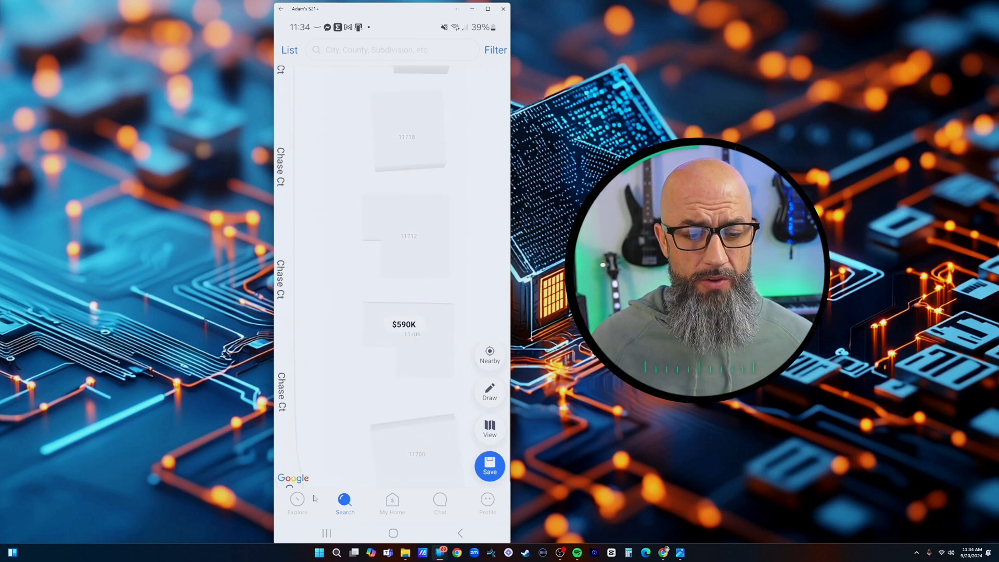
click(296, 504)
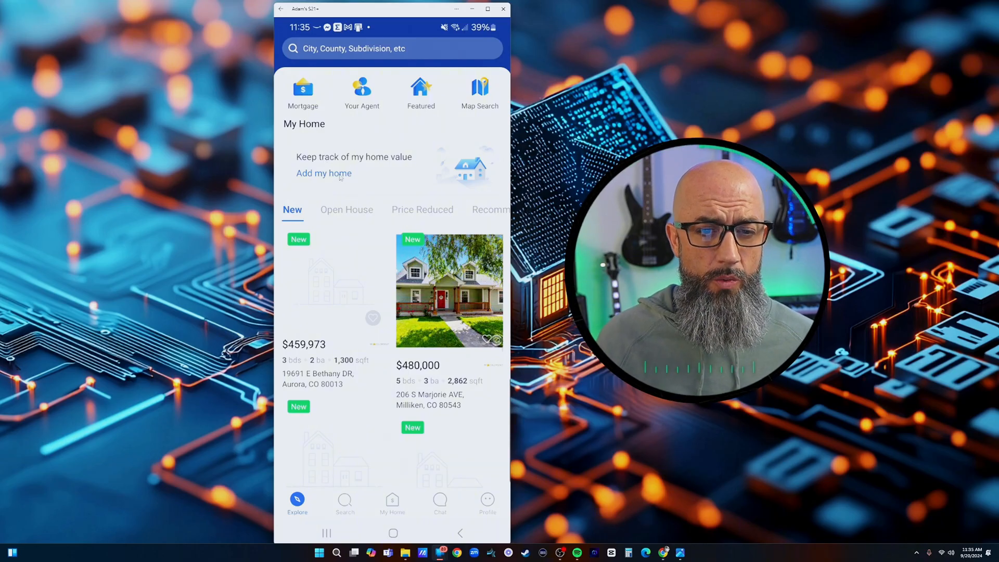
Step: Add the previously searched Chase Ct address as My Home and review its $573,100 home value report
click(324, 173)
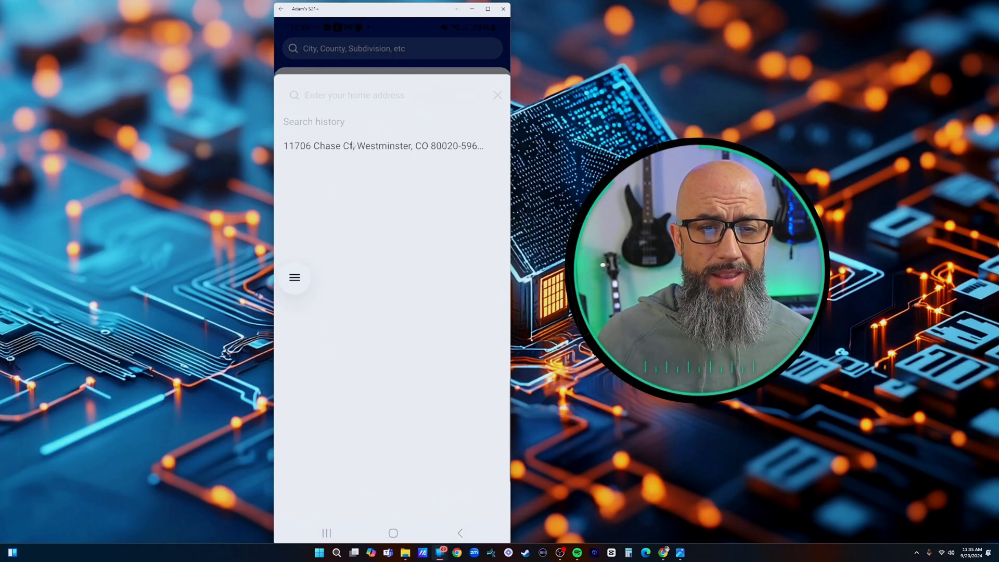
click(382, 146)
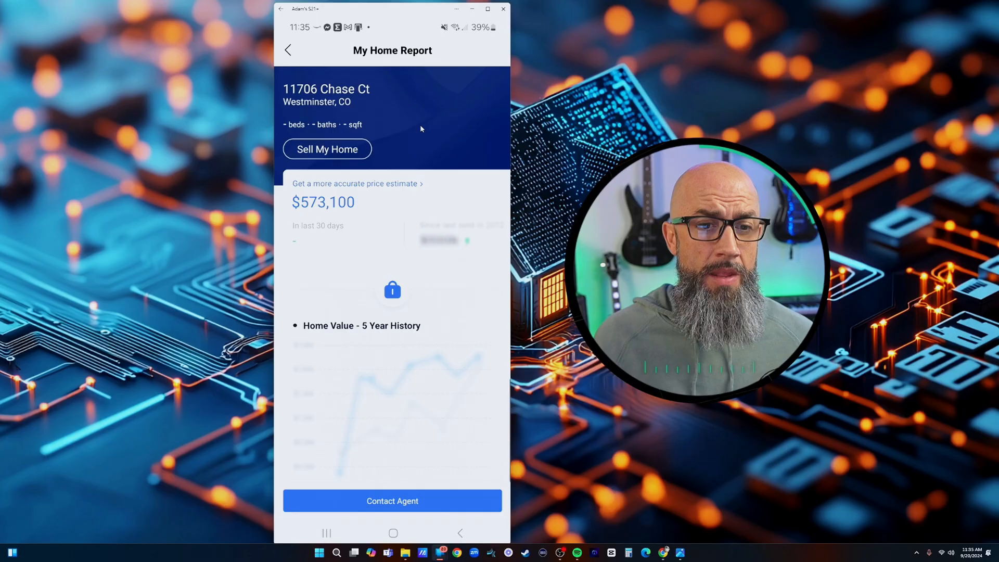
mouse_move(428, 140)
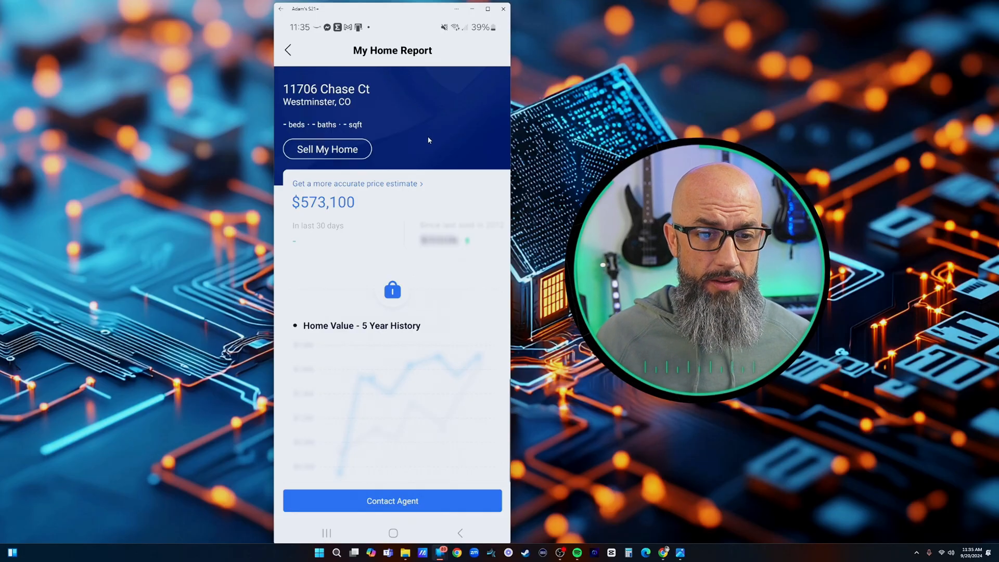
mouse_move(337, 163)
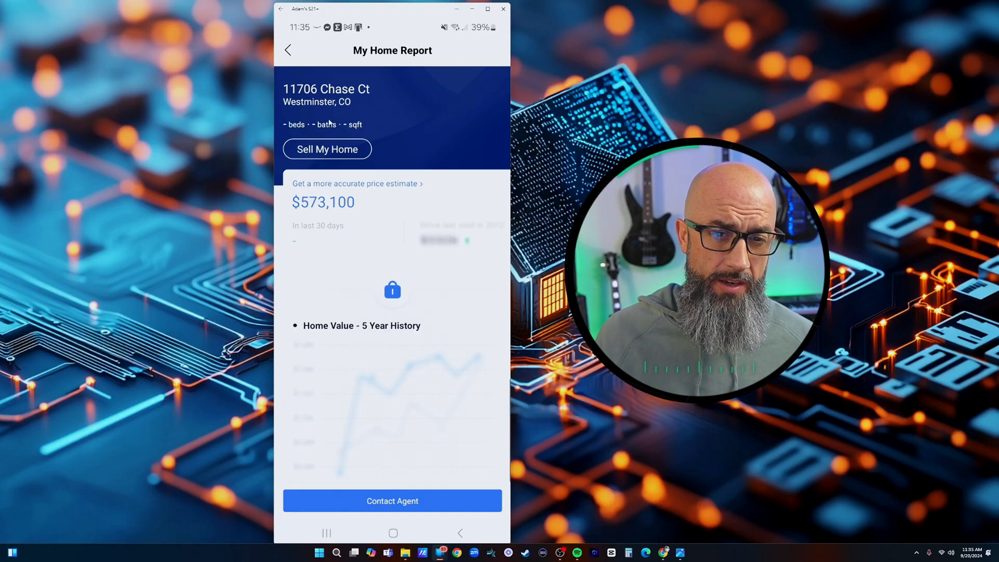
scroll(up, 3)
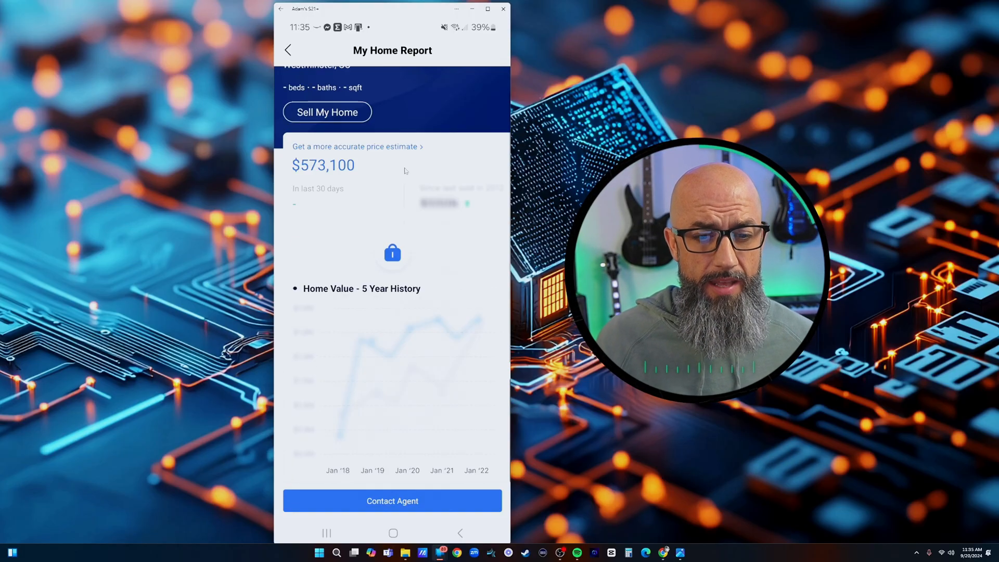
scroll(down, 3)
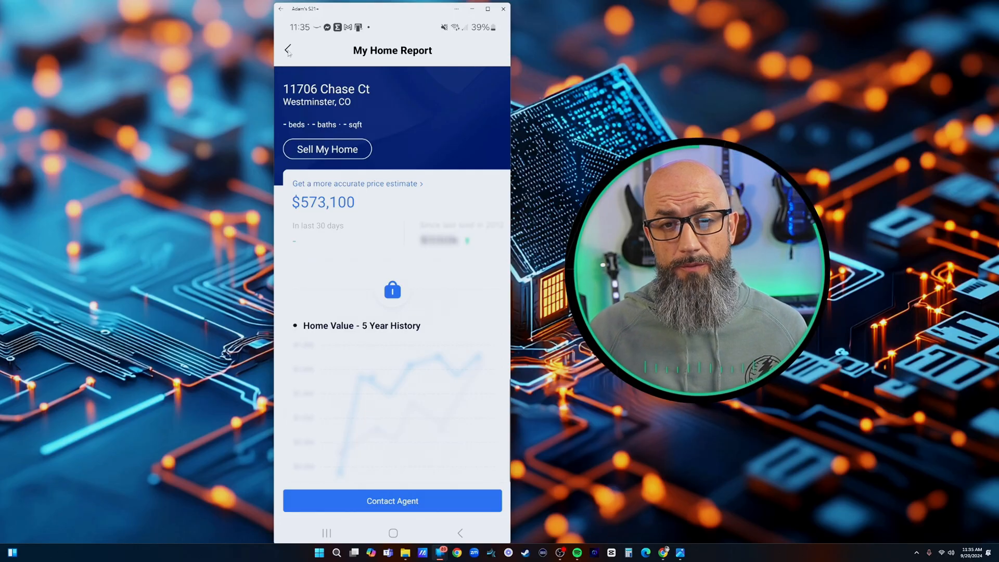
click(287, 50)
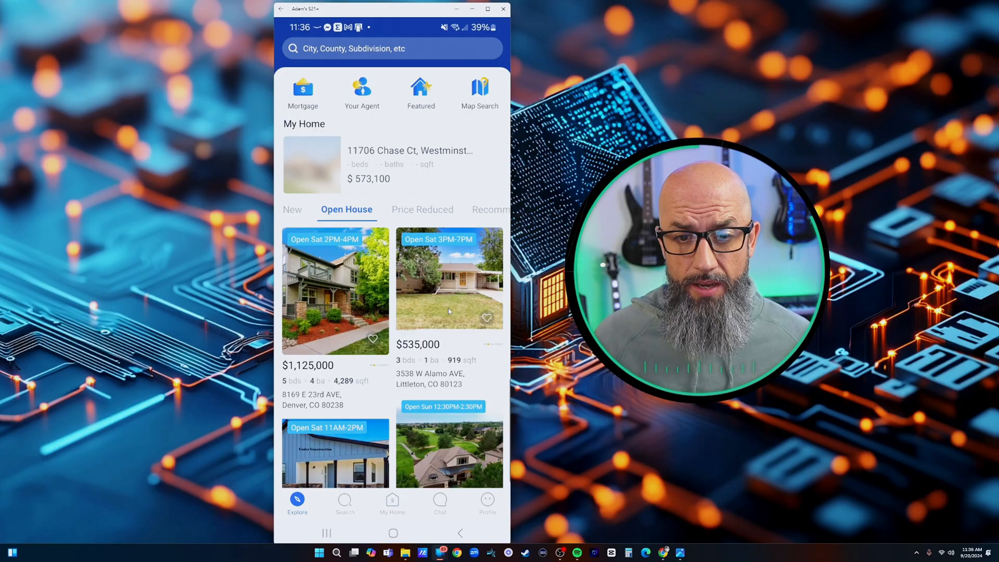
Step: Browse the Price Reduced listings, then the Recommended ones including the $1,799,000 and $899,900 homes
click(392, 209)
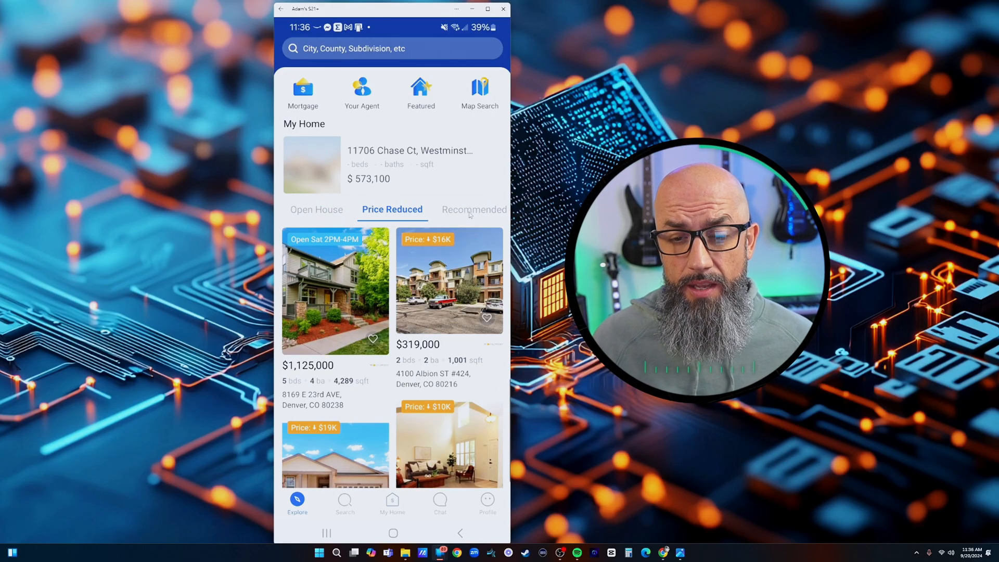
click(475, 209)
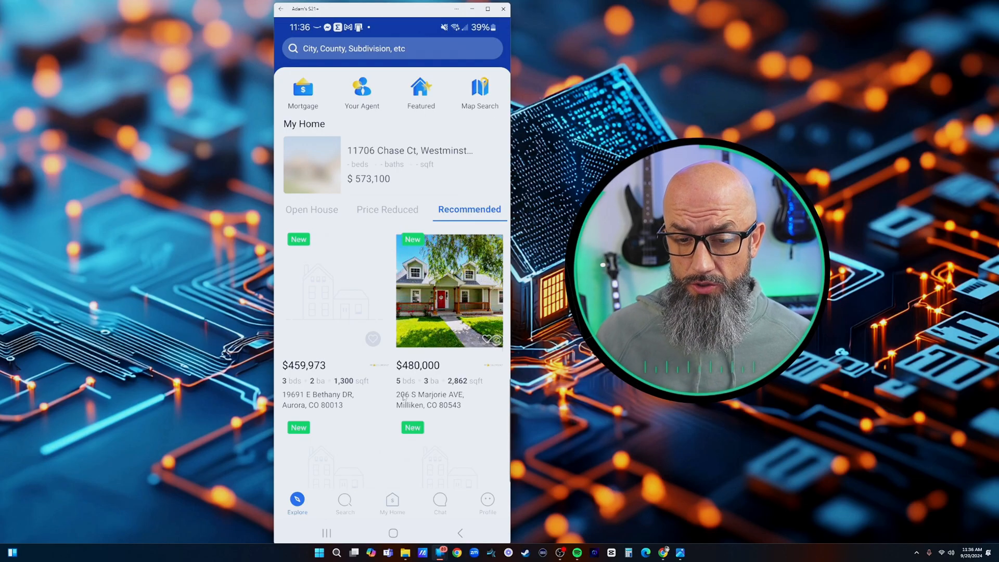
scroll(down, 3)
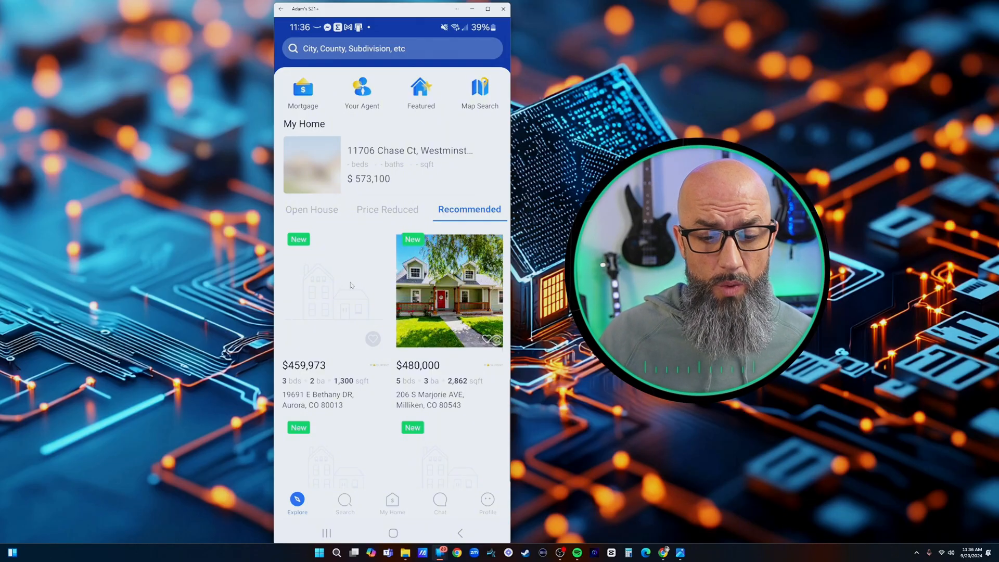
scroll(down, 3)
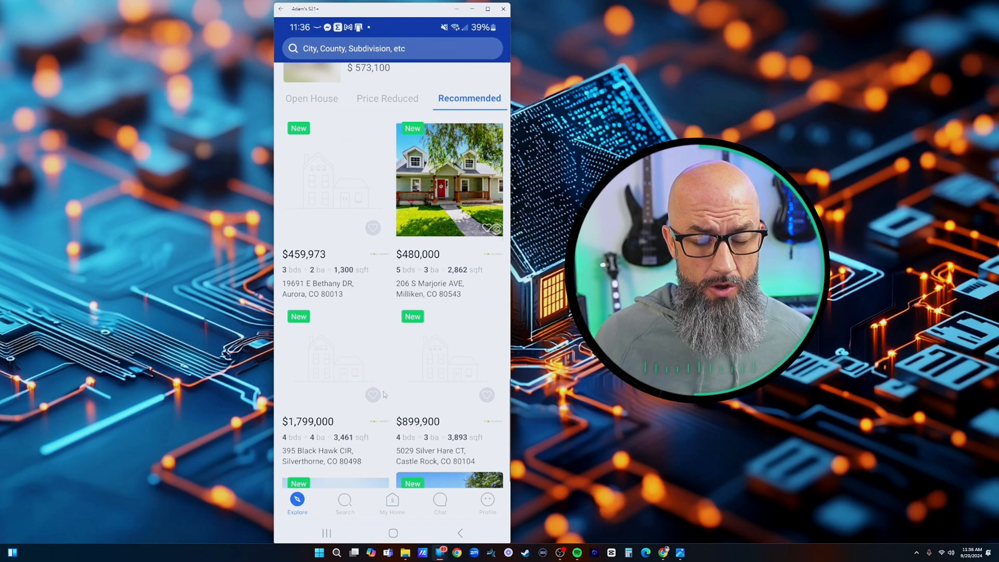
Step: View the home search as a map and as a list, then the My Home page
click(344, 504)
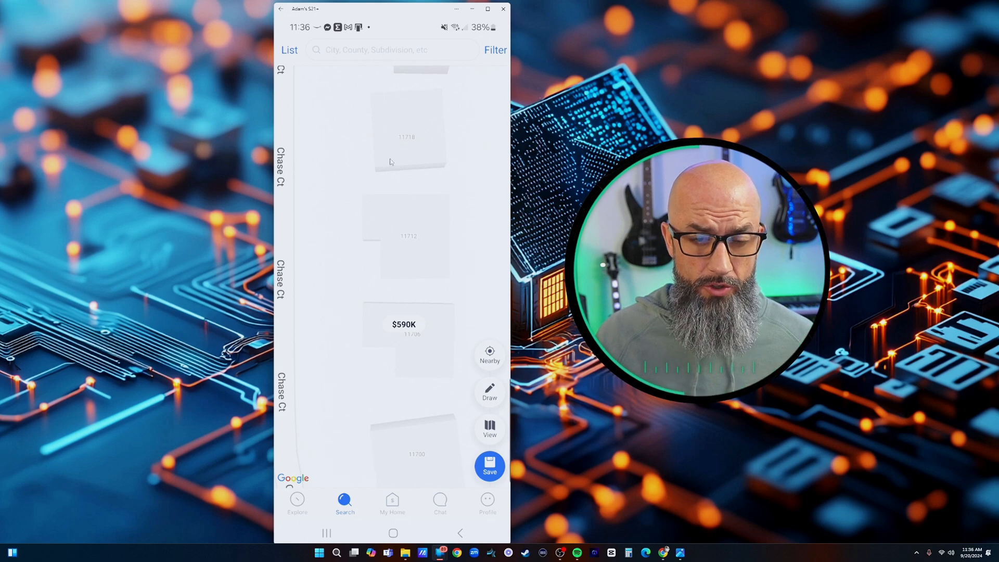
click(288, 50)
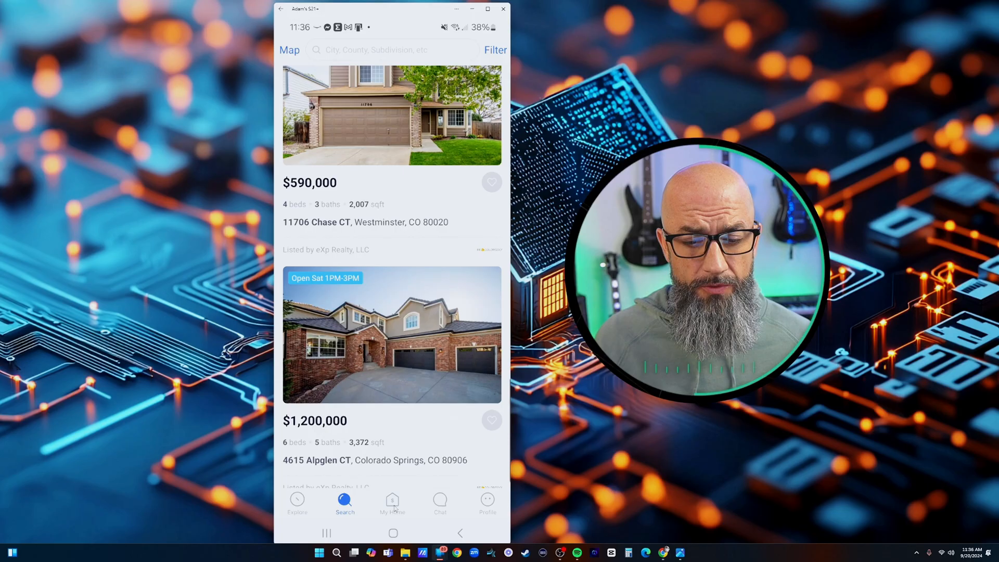
click(392, 504)
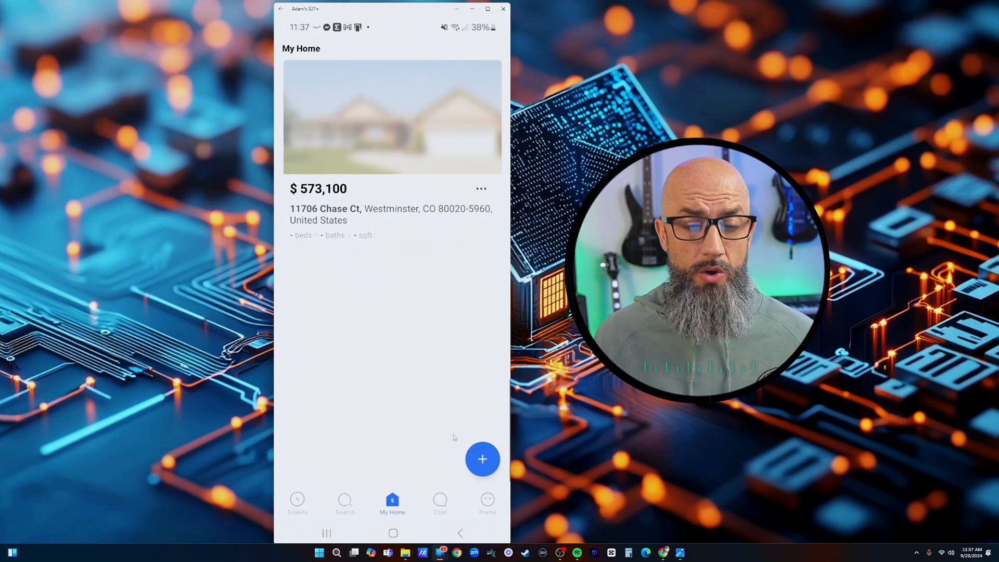
mouse_move(448, 370)
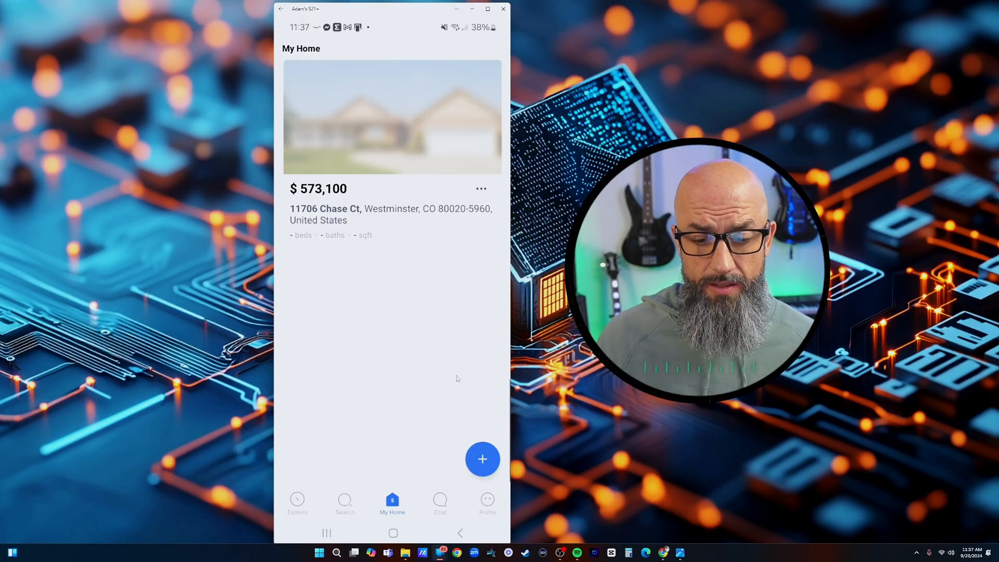
Step: Read the chat conversation with the agent and return to the message list
click(440, 504)
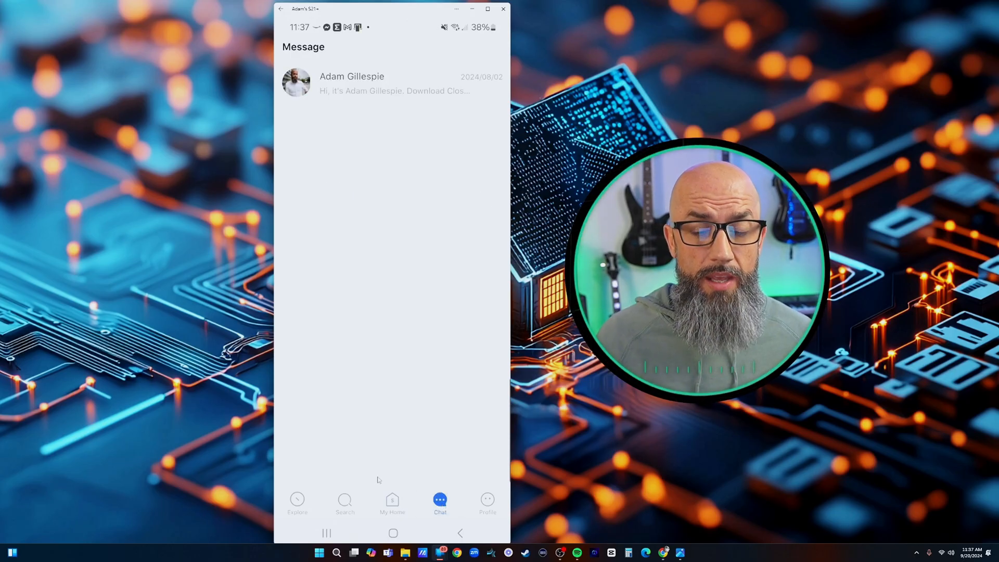
click(392, 84)
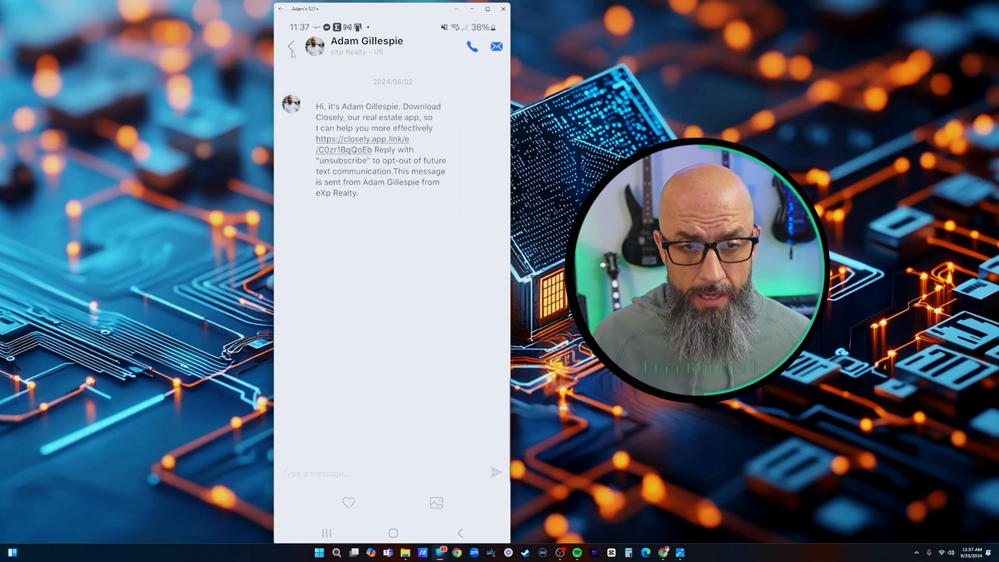
click(291, 47)
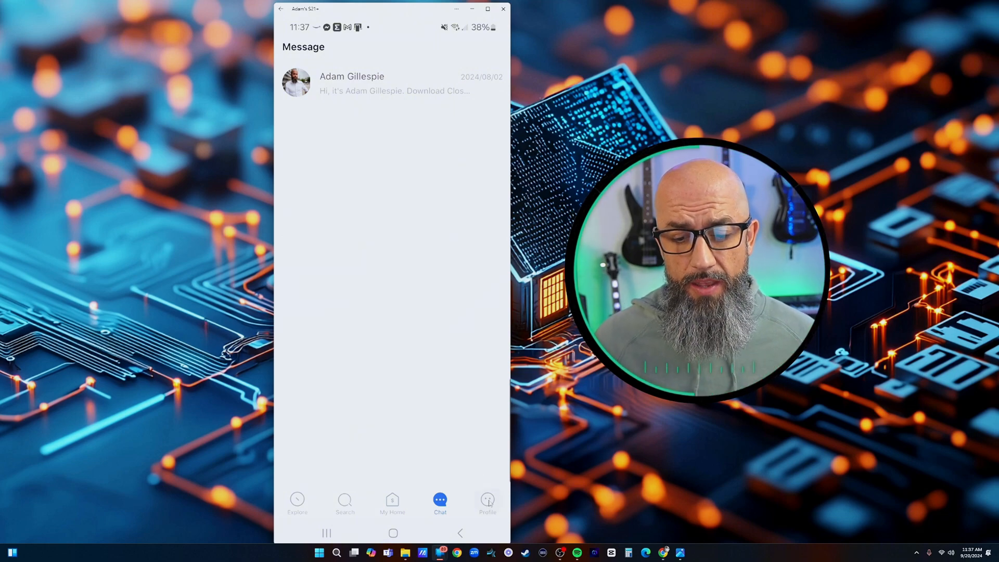
Step: View the empty Saved Listings profile, return to Explore, then show a lead's nurturing actions in the eXp CRM
click(487, 504)
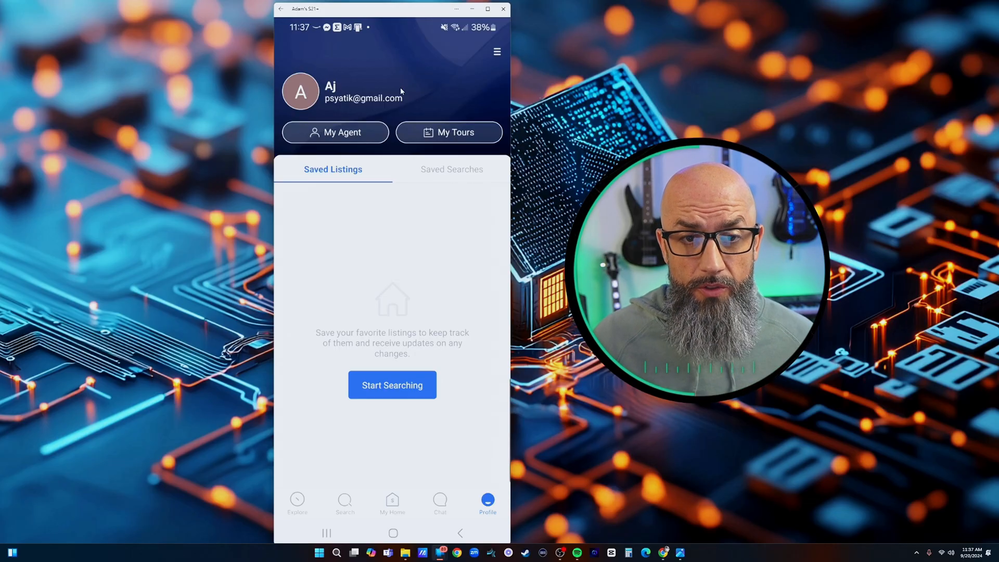
click(497, 52)
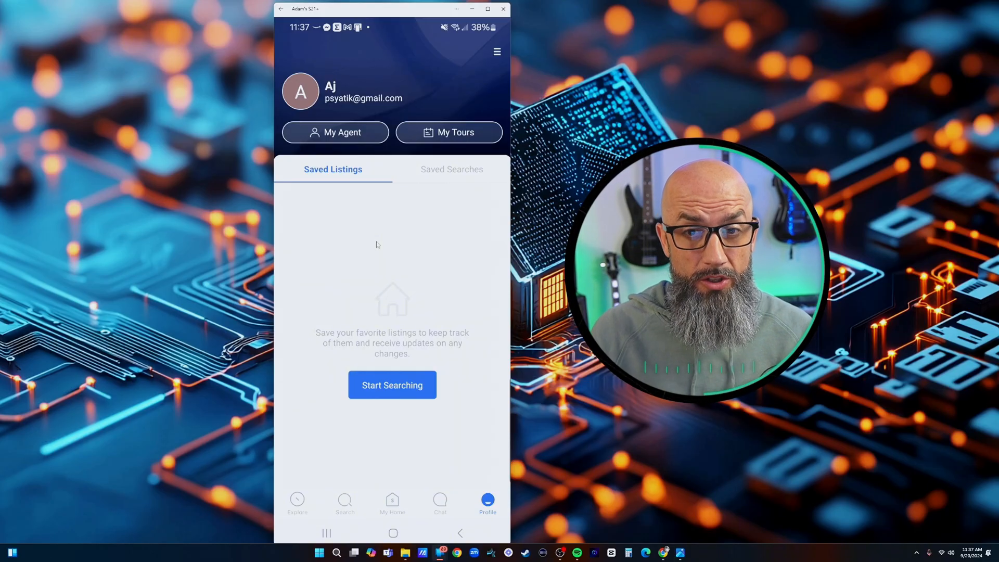
click(296, 504)
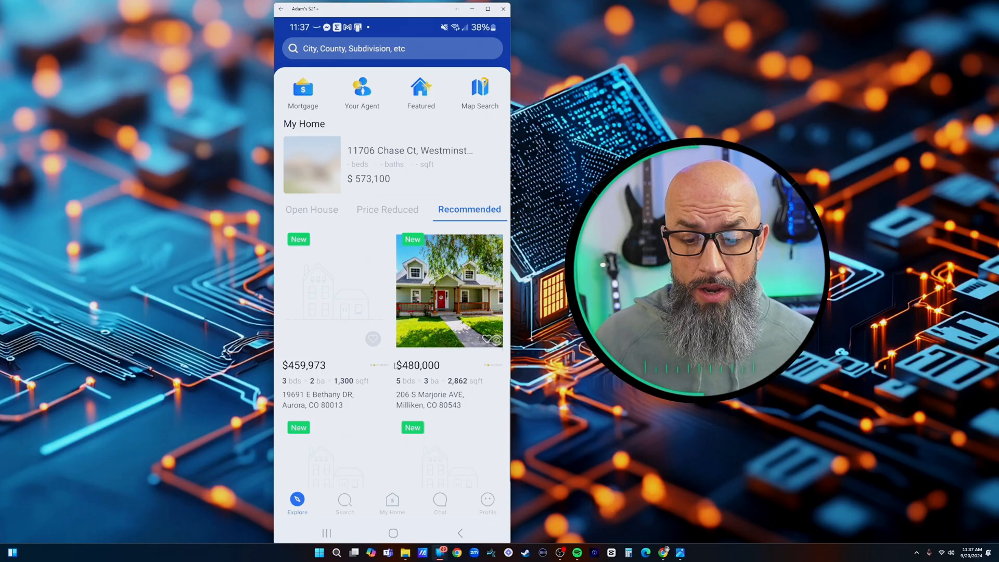
mouse_move(665, 552)
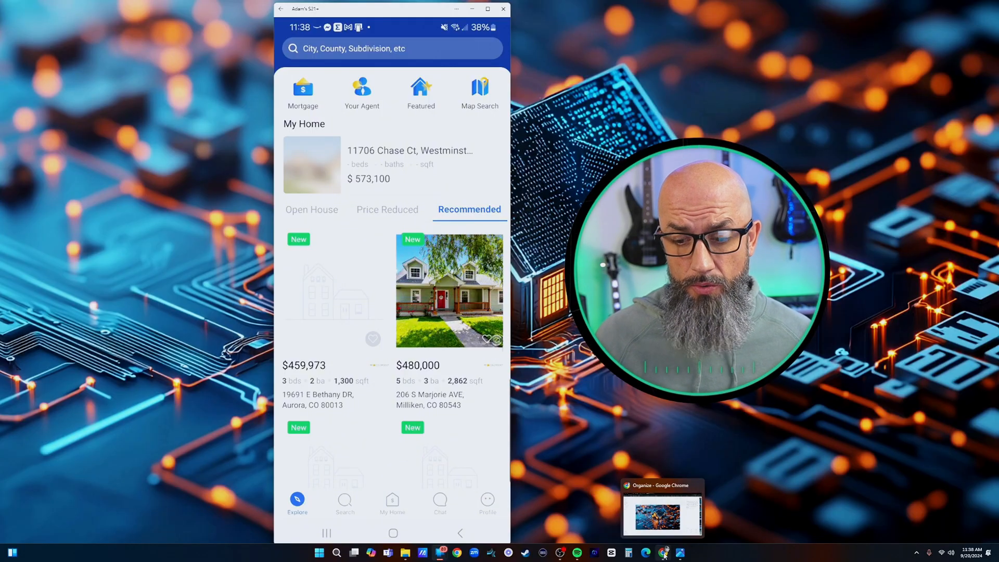
click(663, 552)
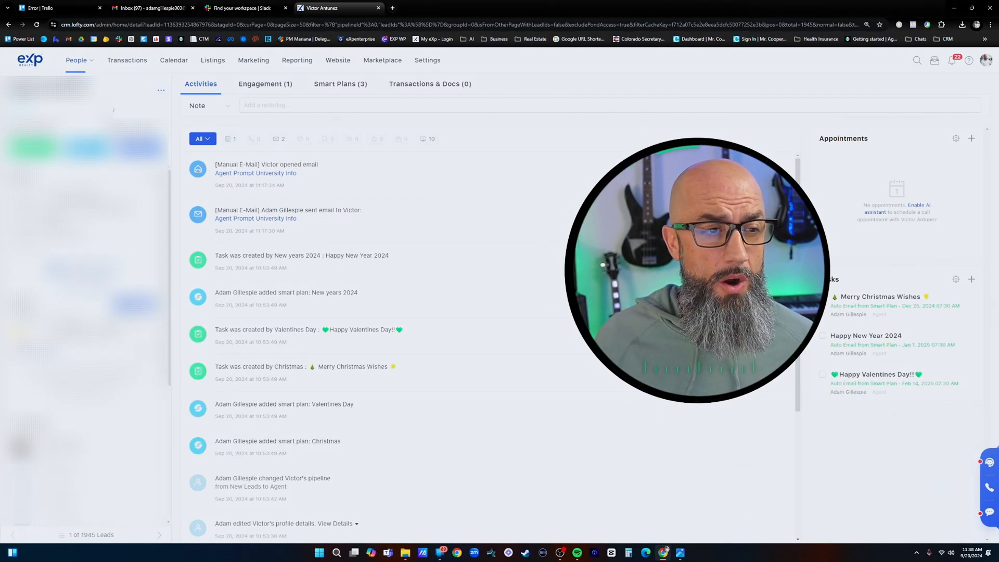
click(162, 90)
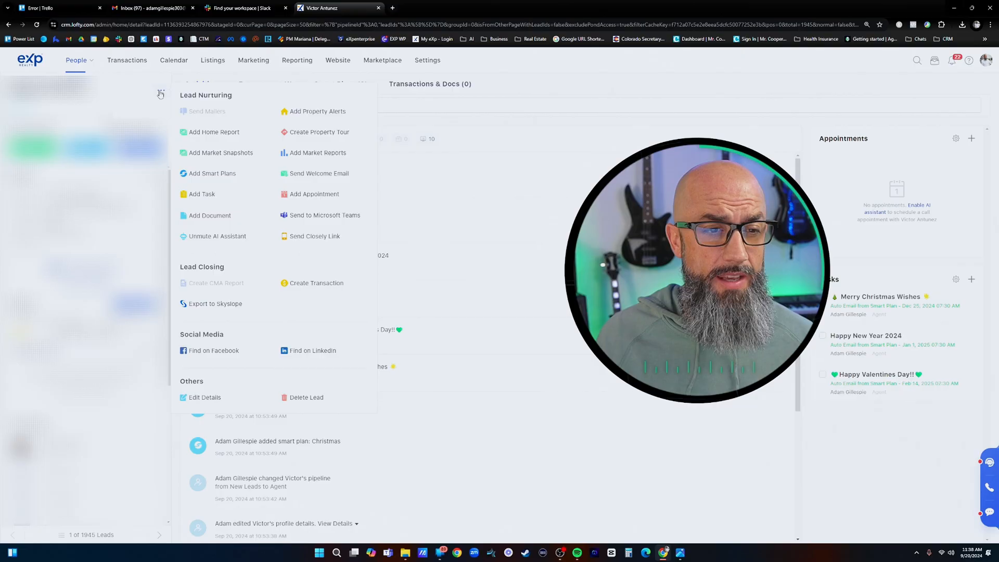